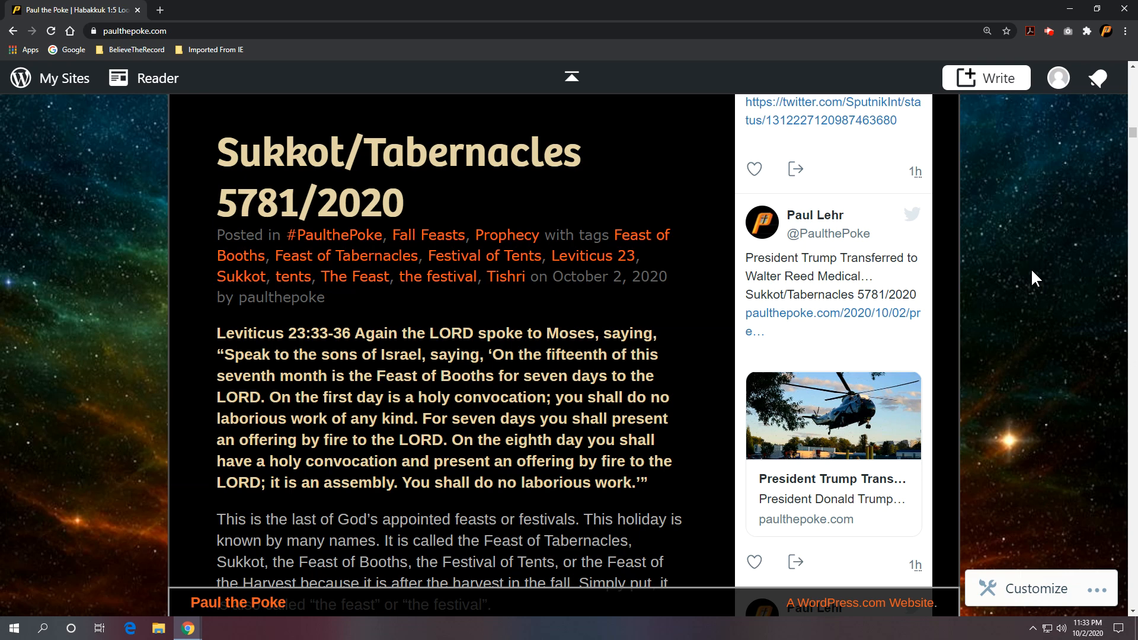
mouse_move(834, 415)
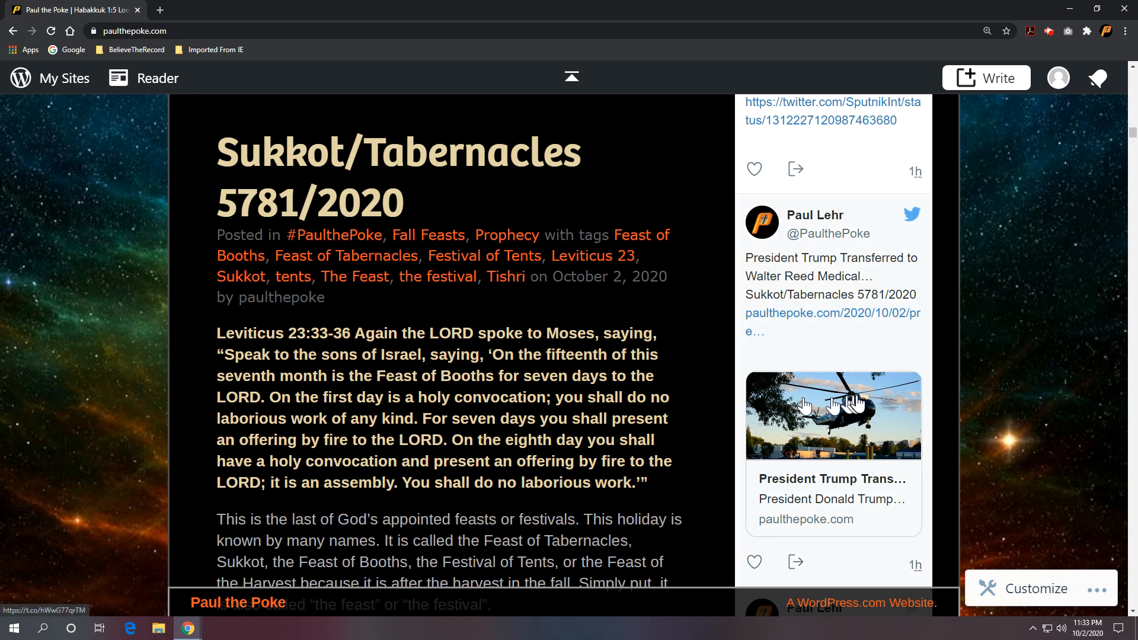
mouse_move(1031, 385)
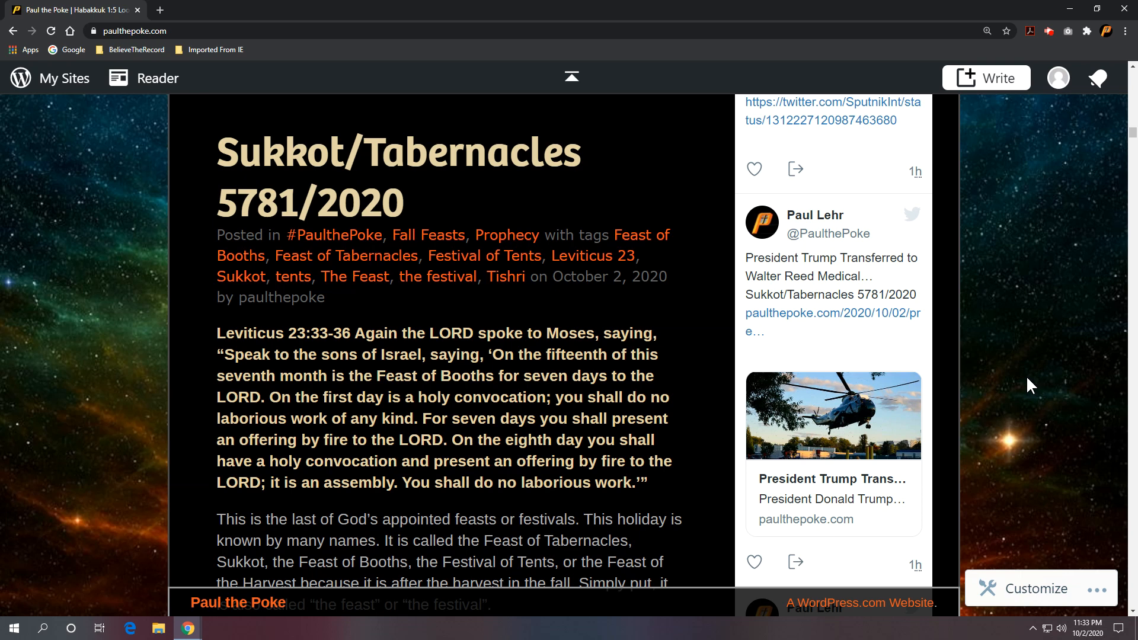
scroll("down", 3)
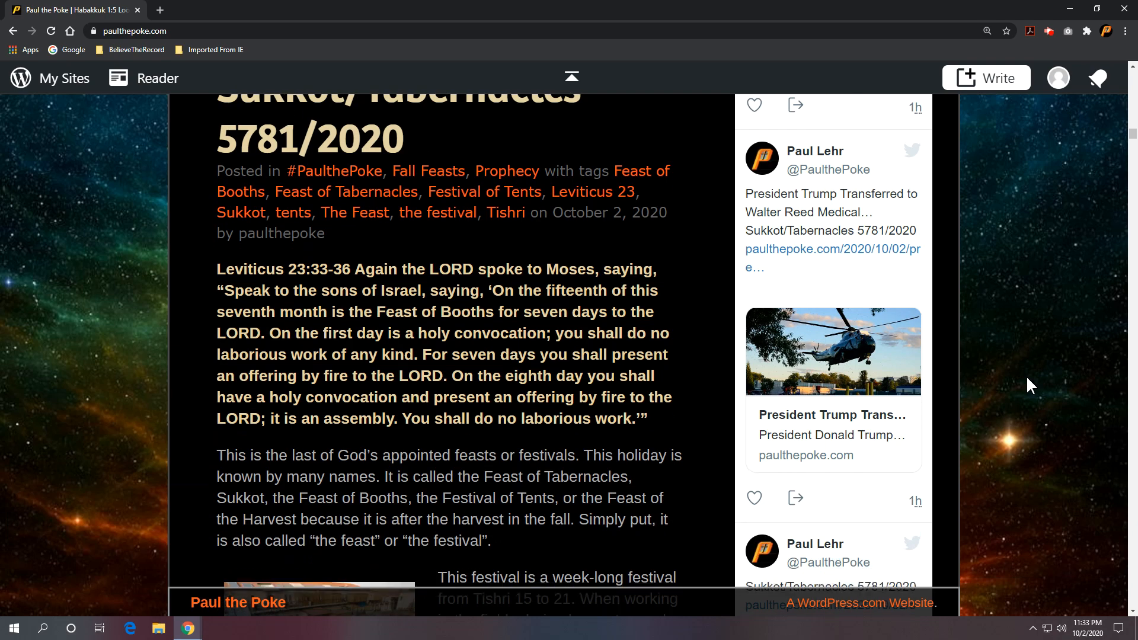
scroll("down", 3)
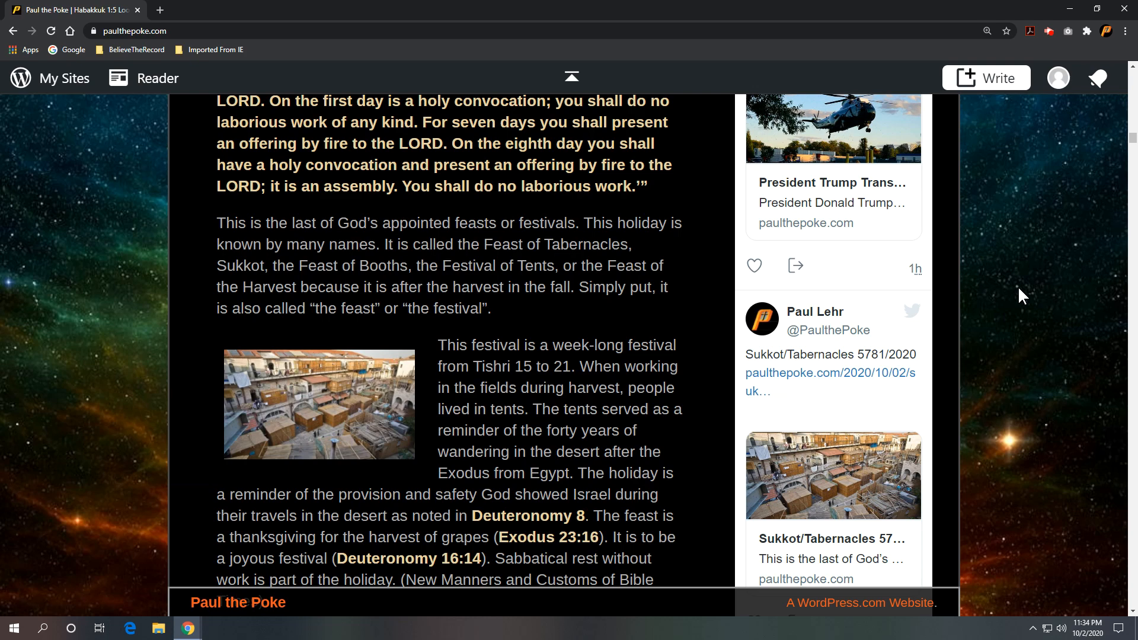
scroll("down", 3)
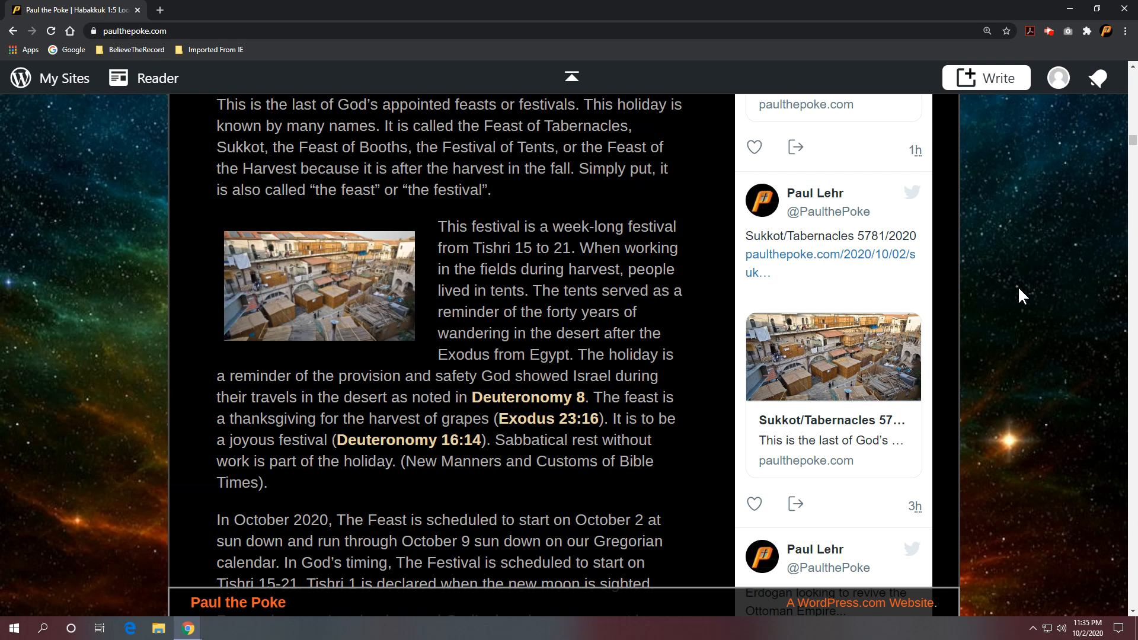
mouse_move(607, 327)
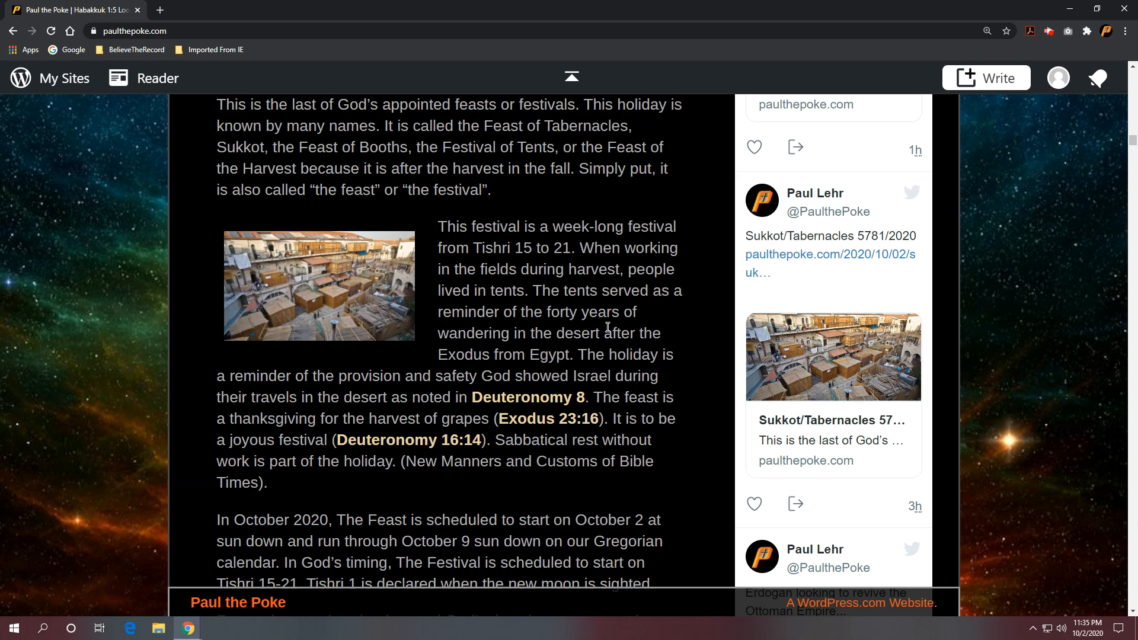
scroll("down", 3)
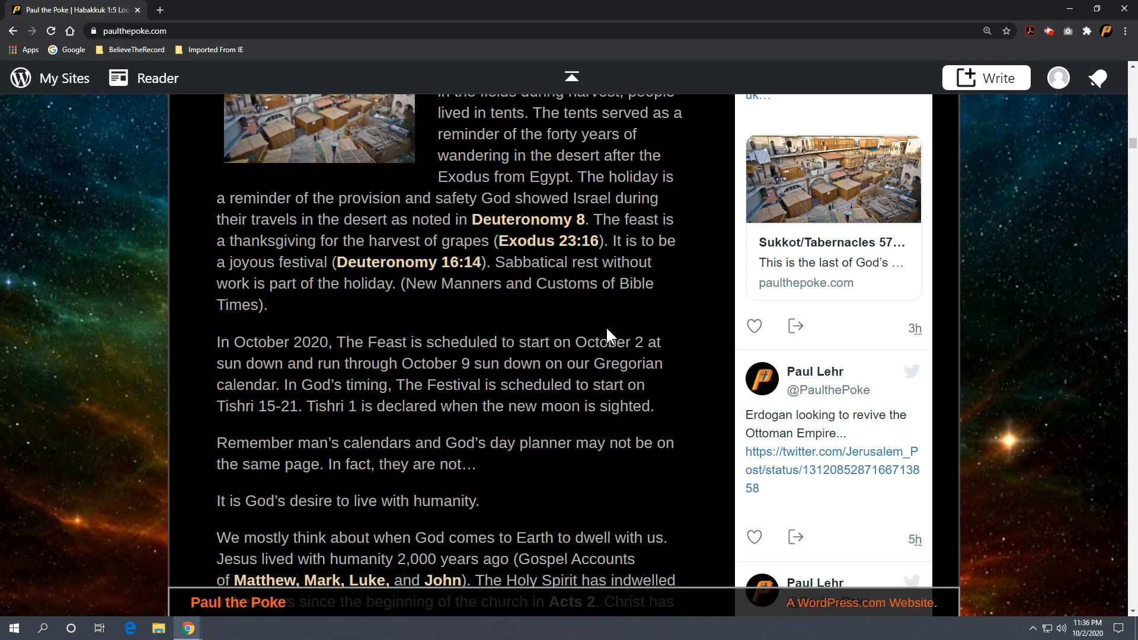
scroll("down", 3)
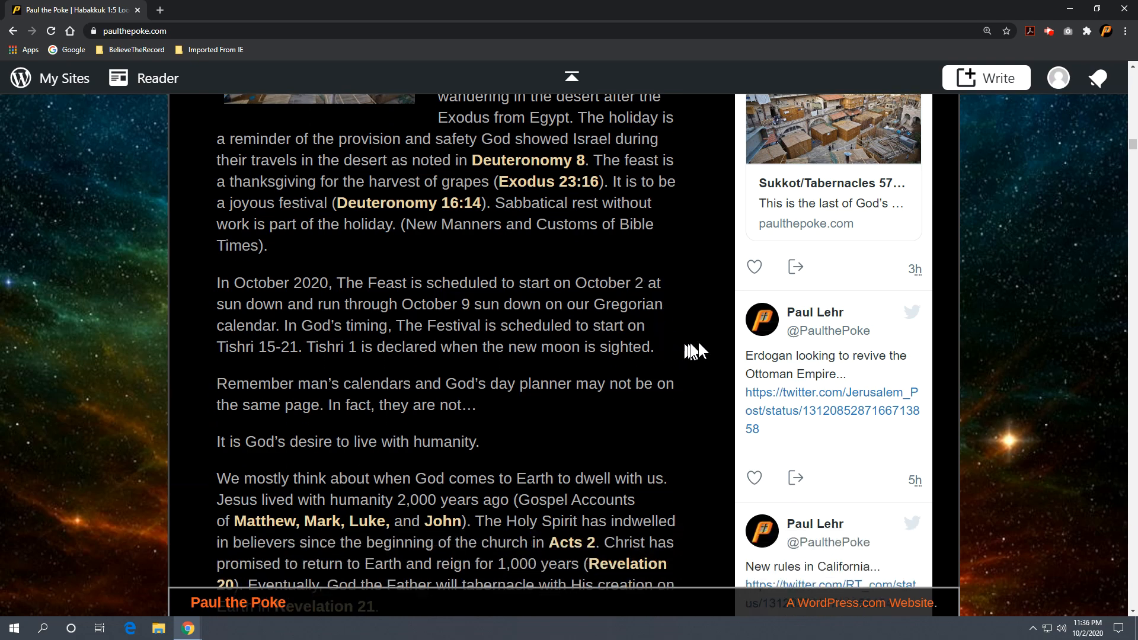
mouse_move(699, 355)
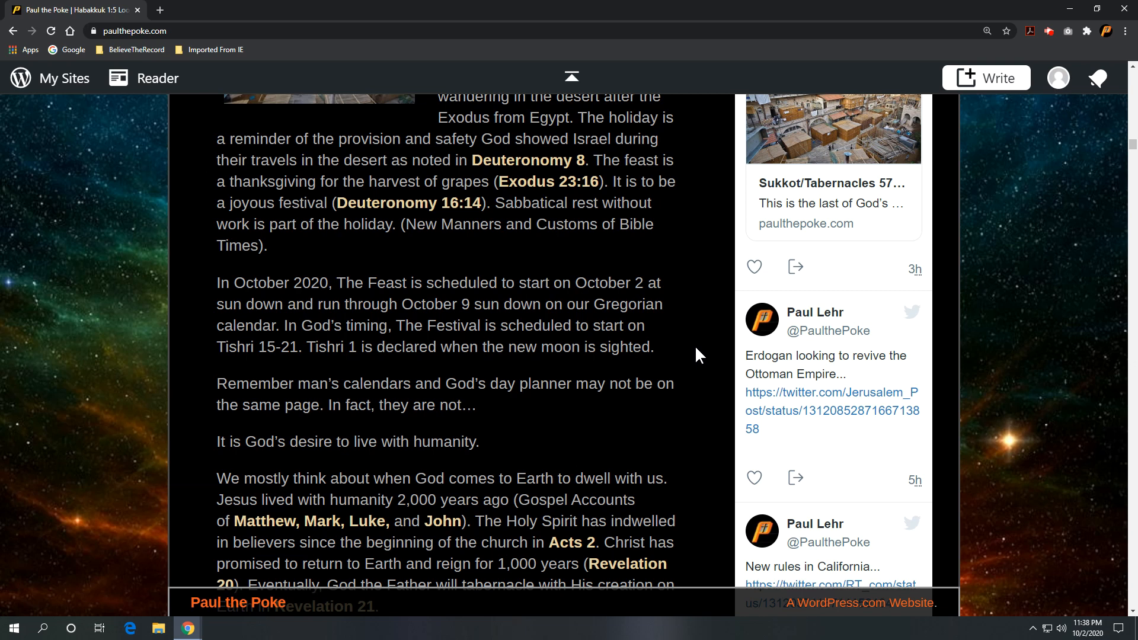
scroll("down", 3)
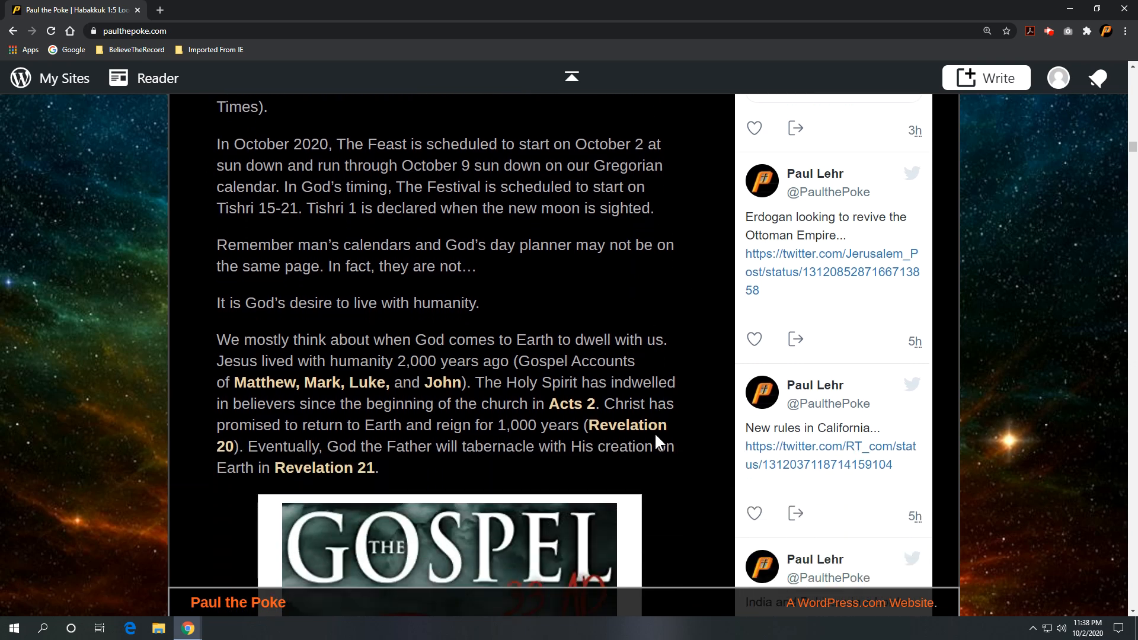
scroll("down", 3)
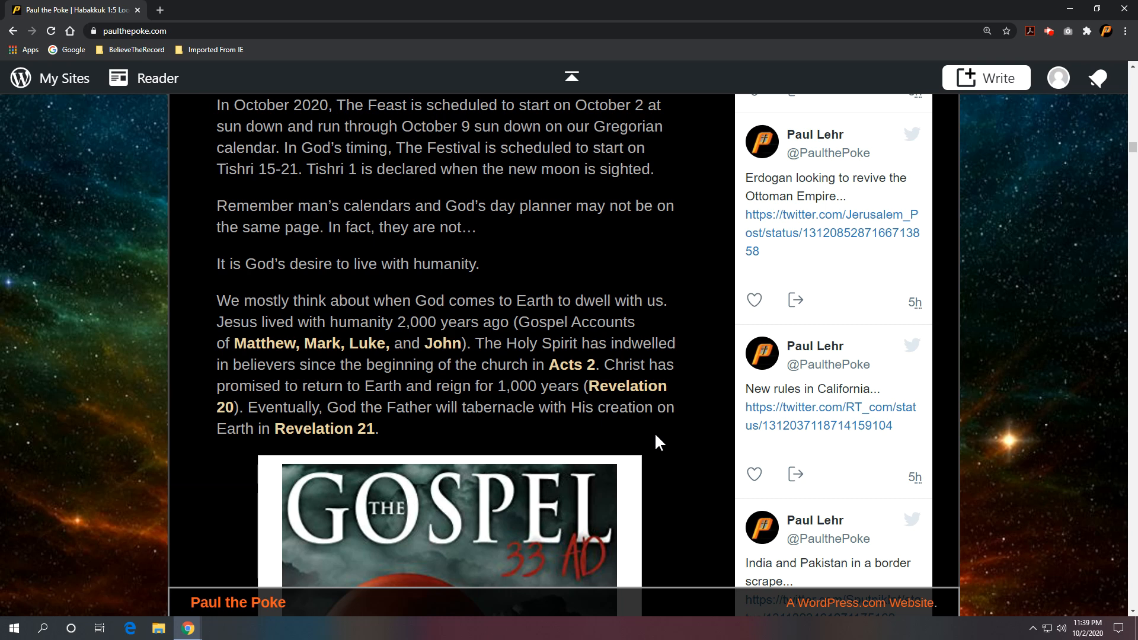
scroll("up", 3)
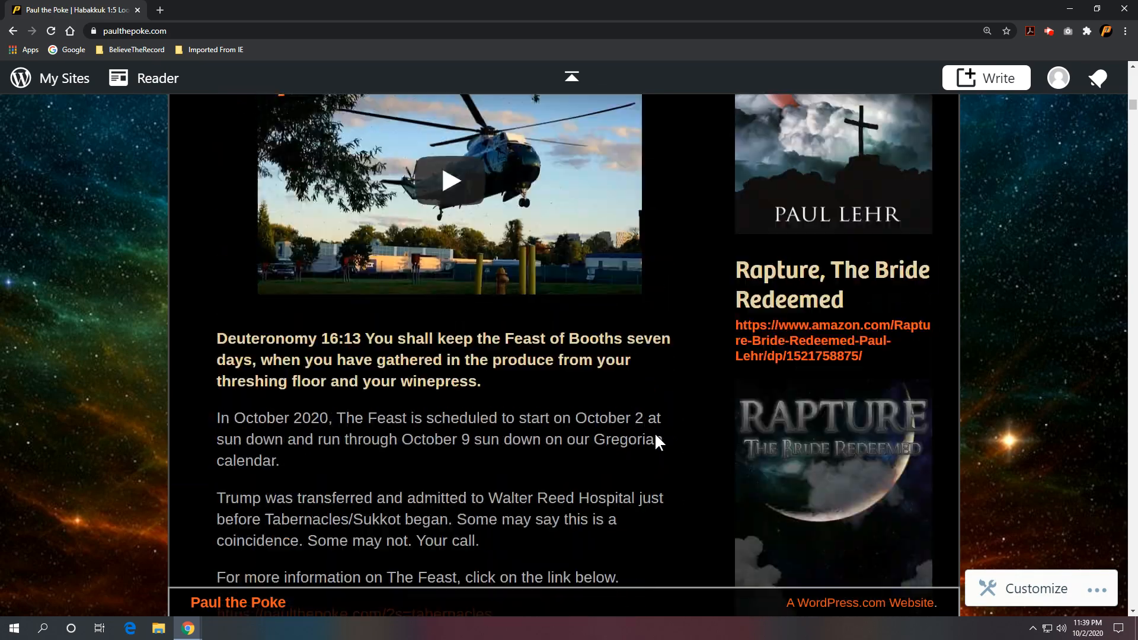
scroll("up", 3)
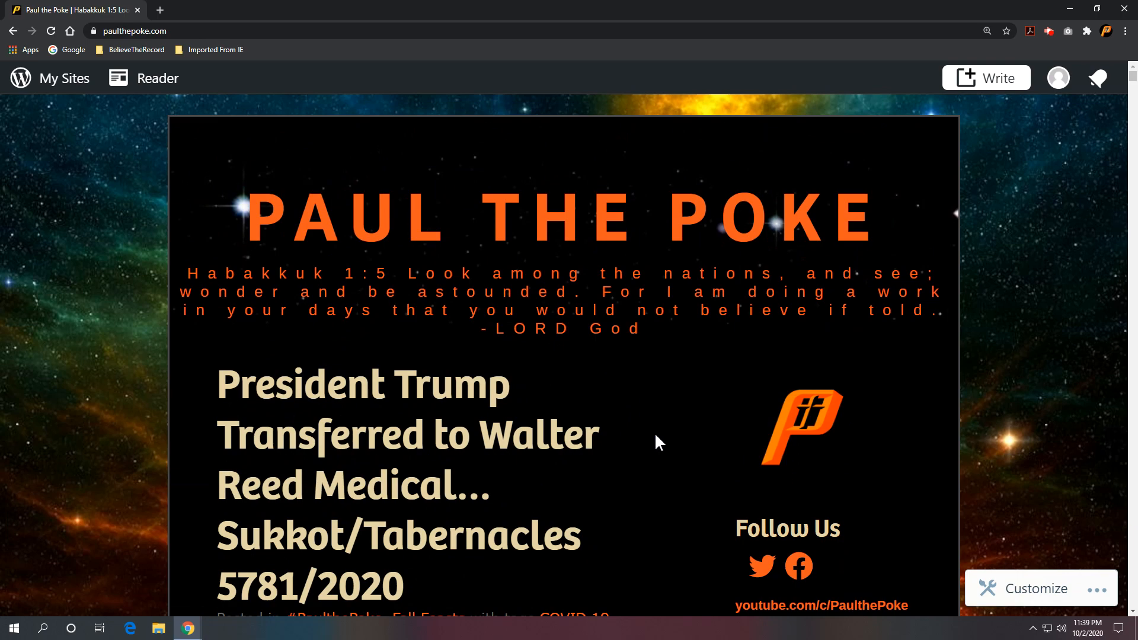
scroll("down", 3)
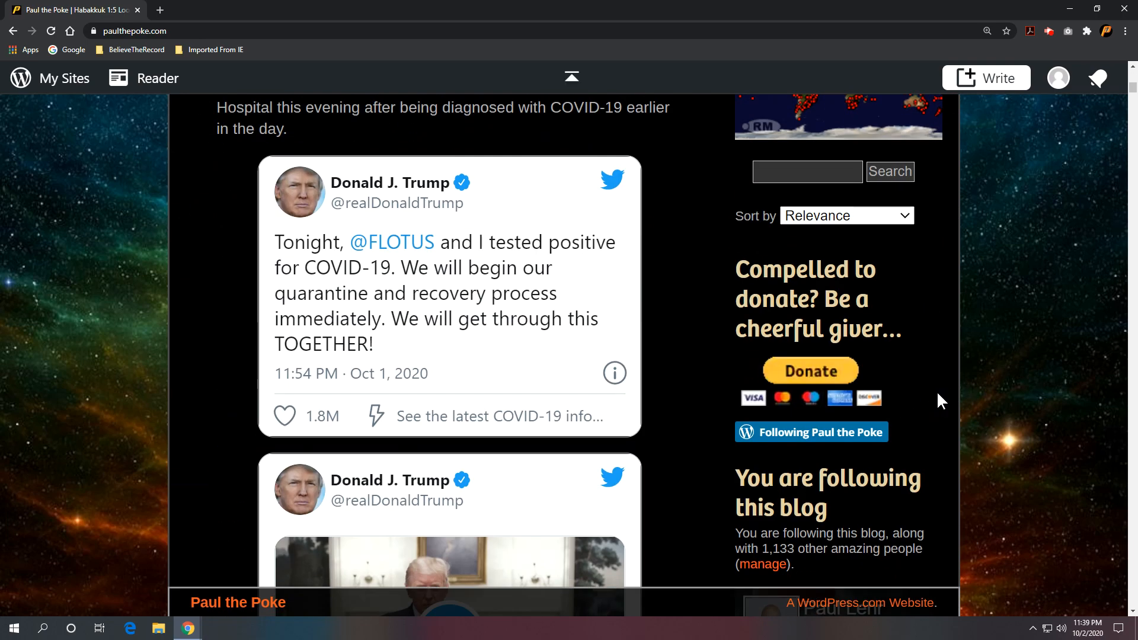
scroll("down", 3)
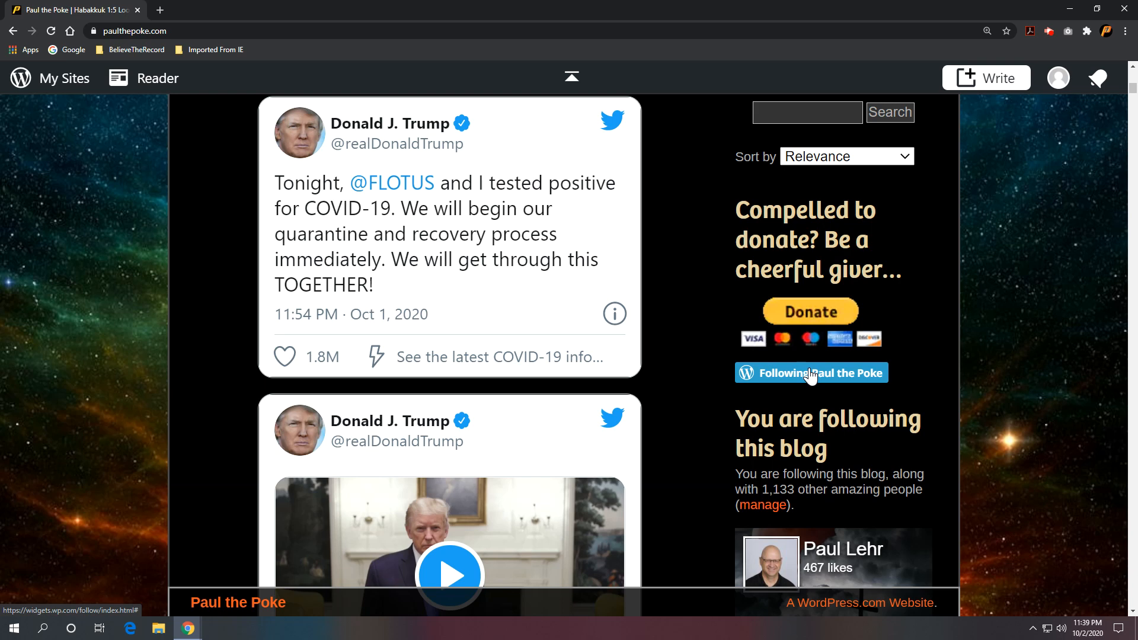
mouse_move(830, 375)
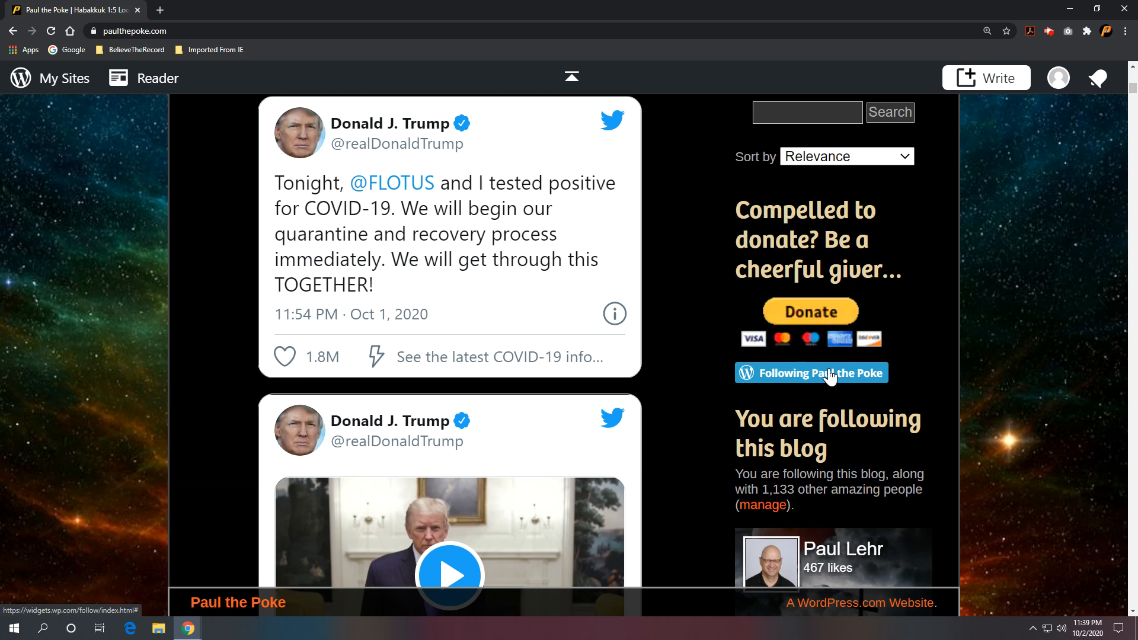
scroll("down", 3)
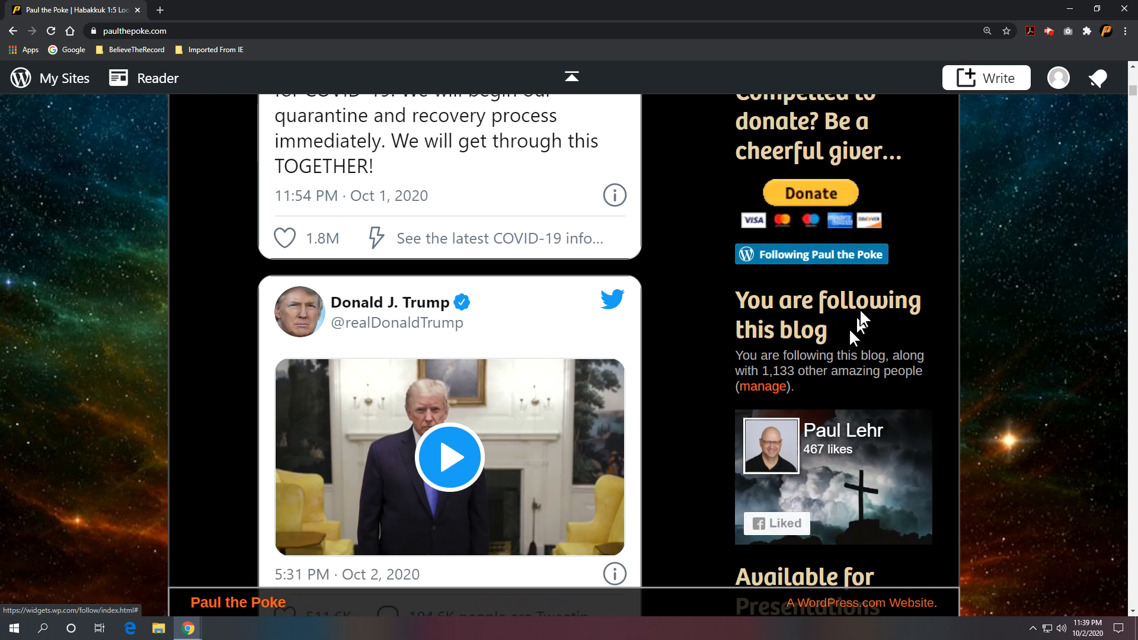
mouse_move(871, 392)
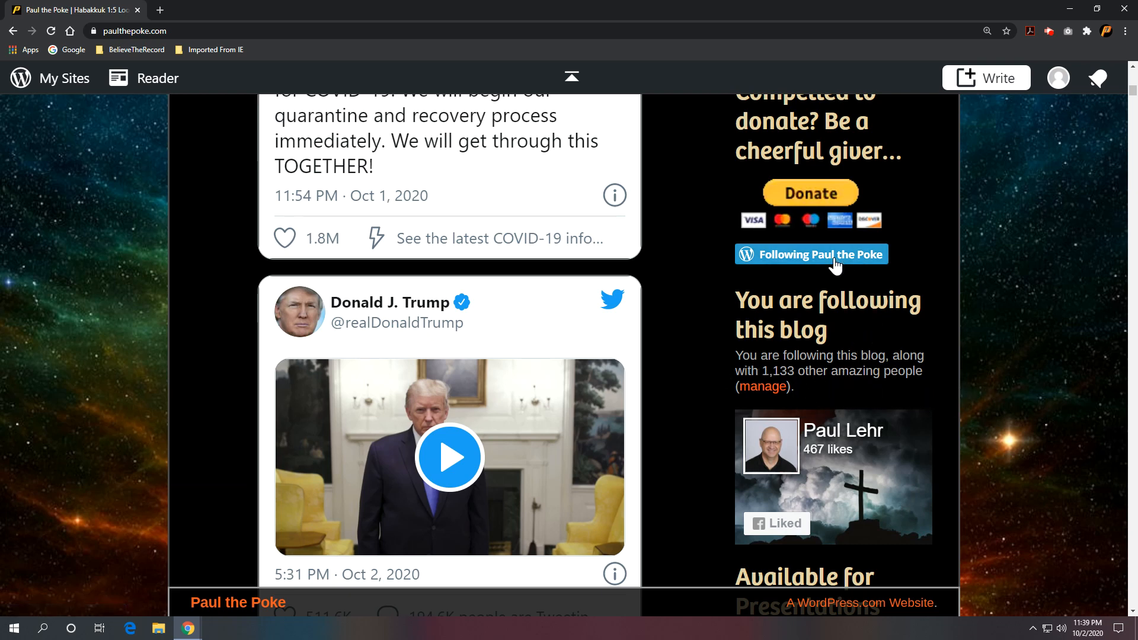
scroll("down", 3)
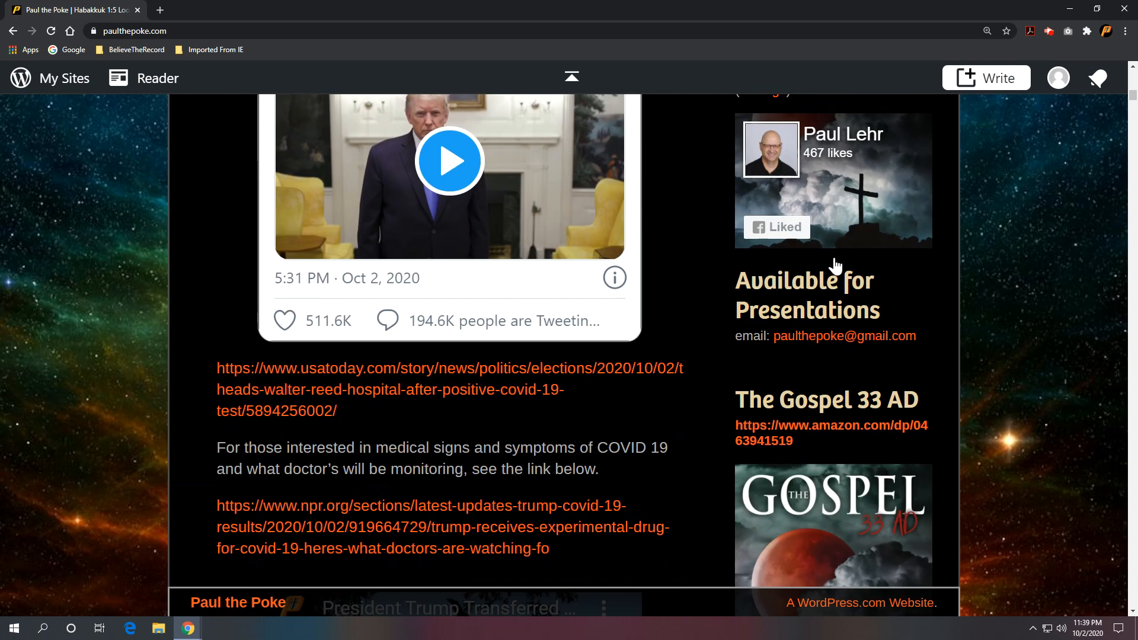
mouse_move(855, 269)
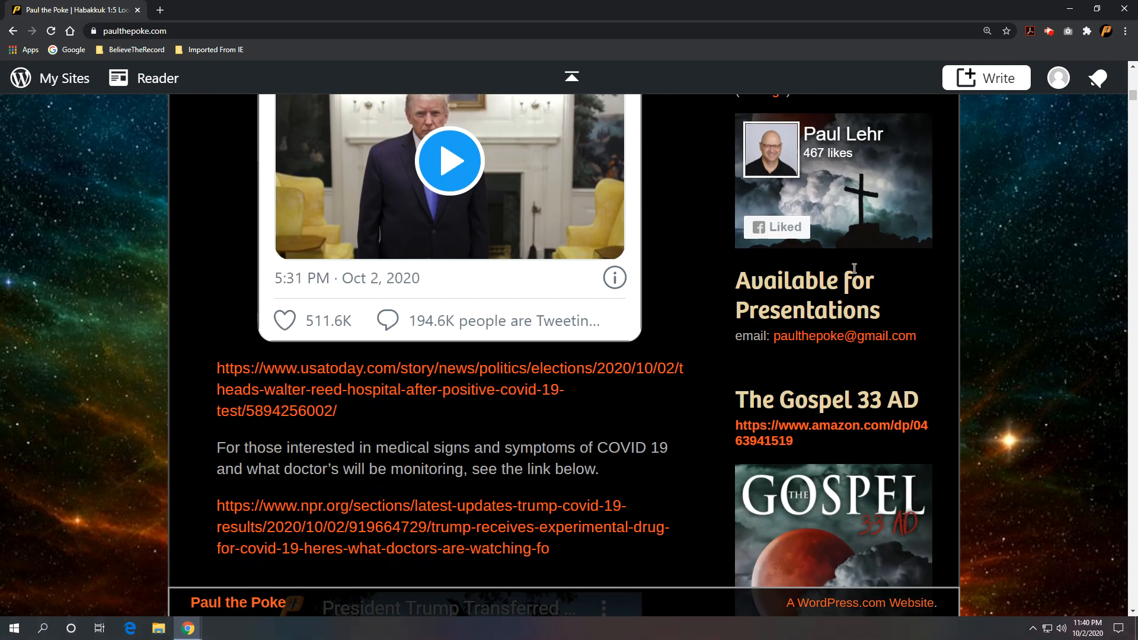
scroll("down", 3)
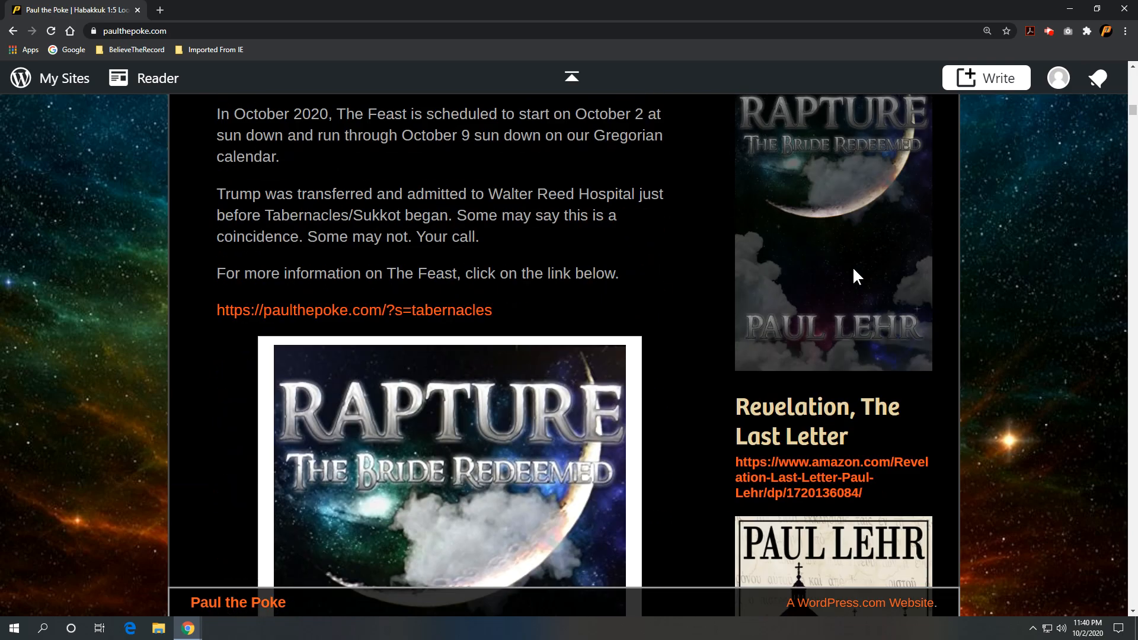
scroll("down", 3)
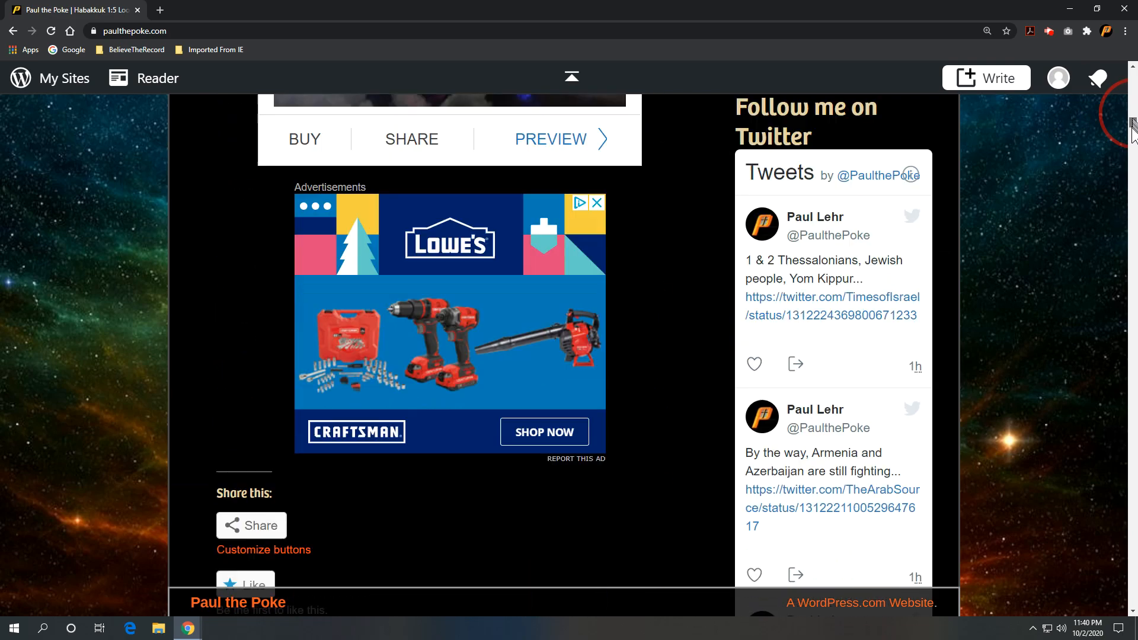
scroll("up", 3)
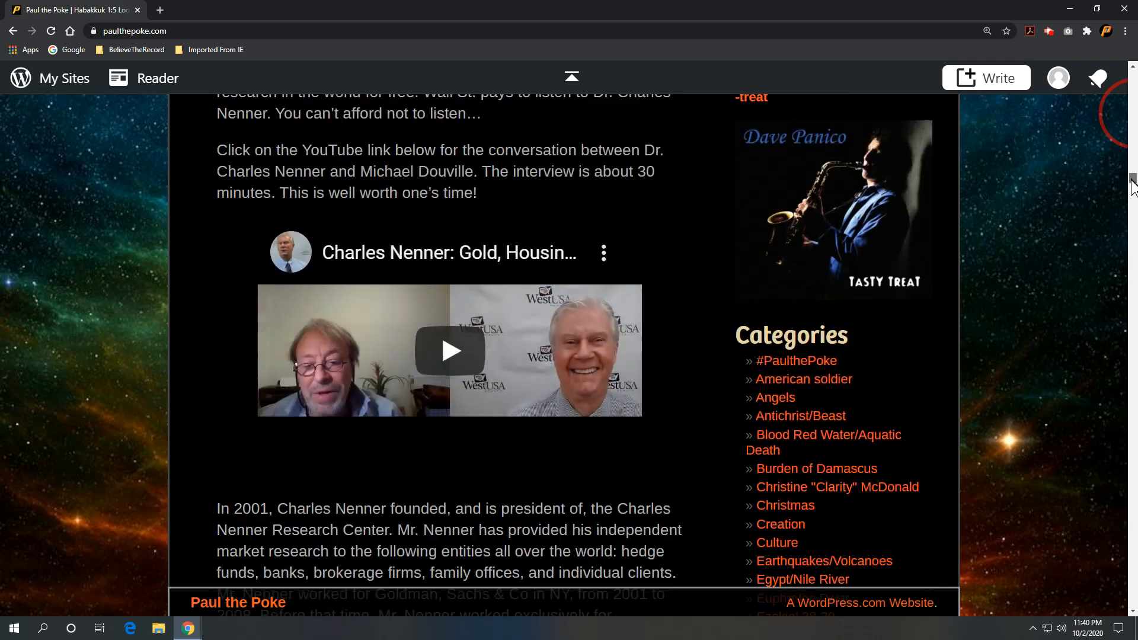
scroll("down", 3)
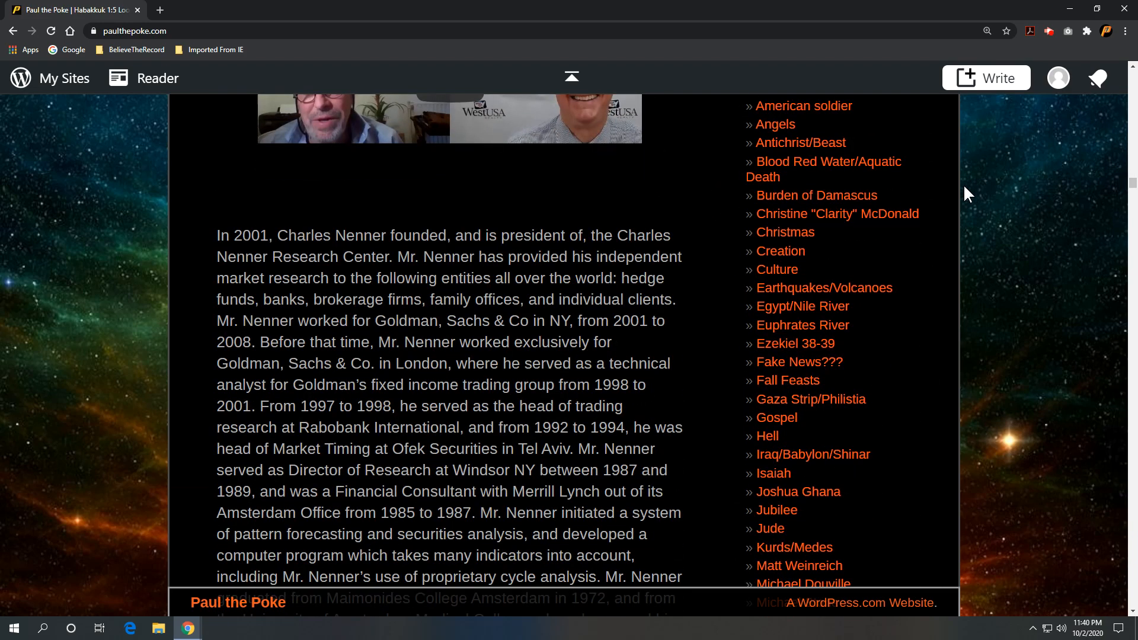
scroll("up", 3)
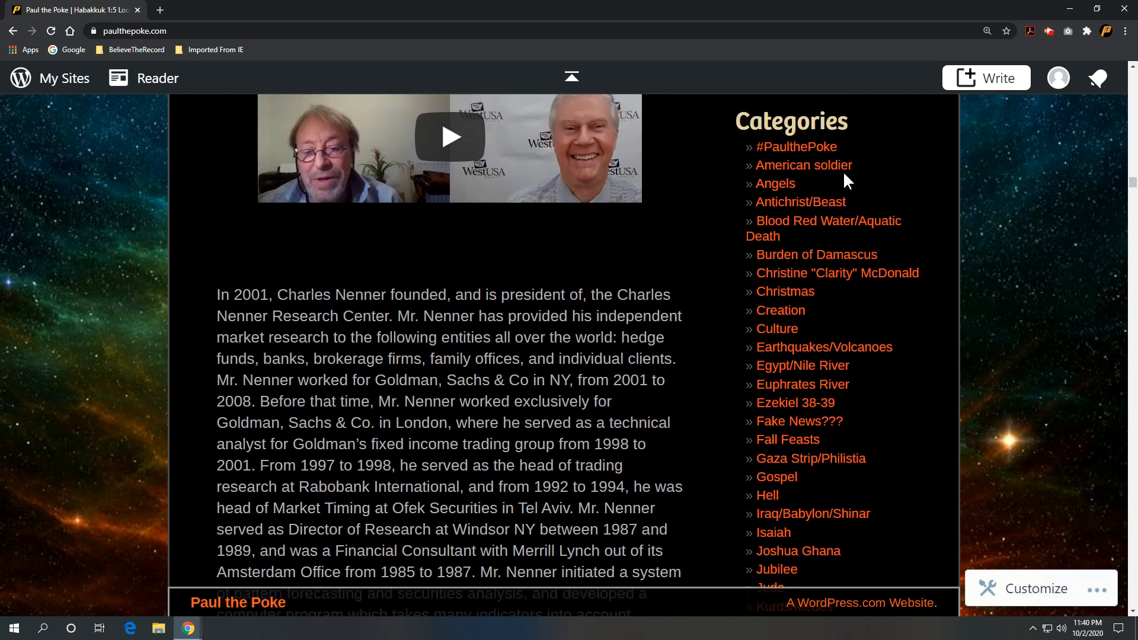
scroll("down", 3)
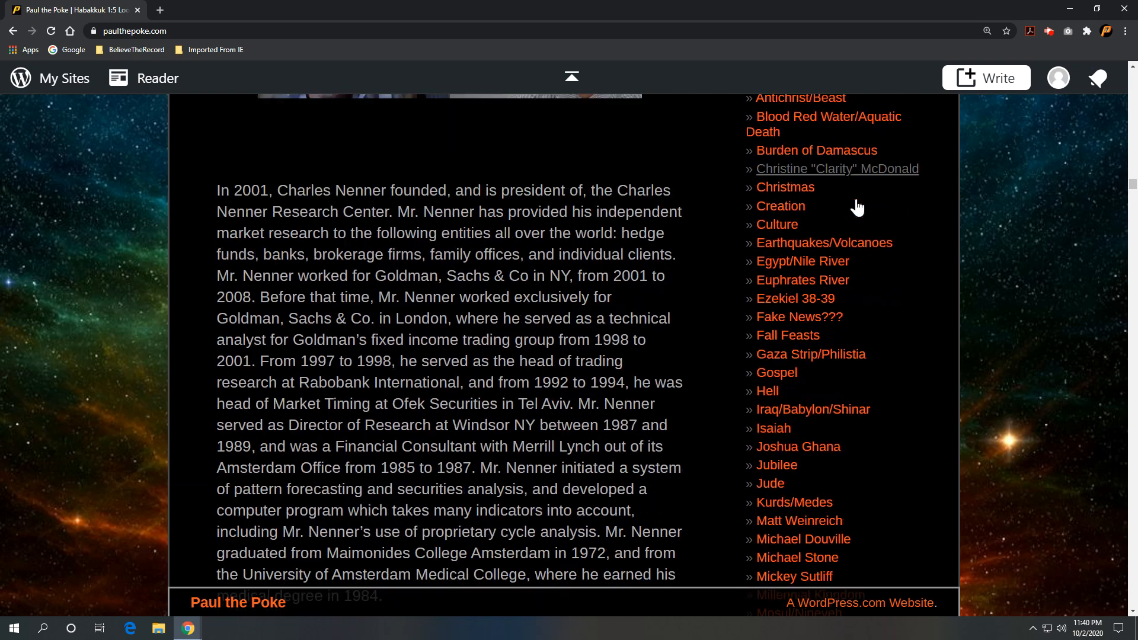
scroll("down", 3)
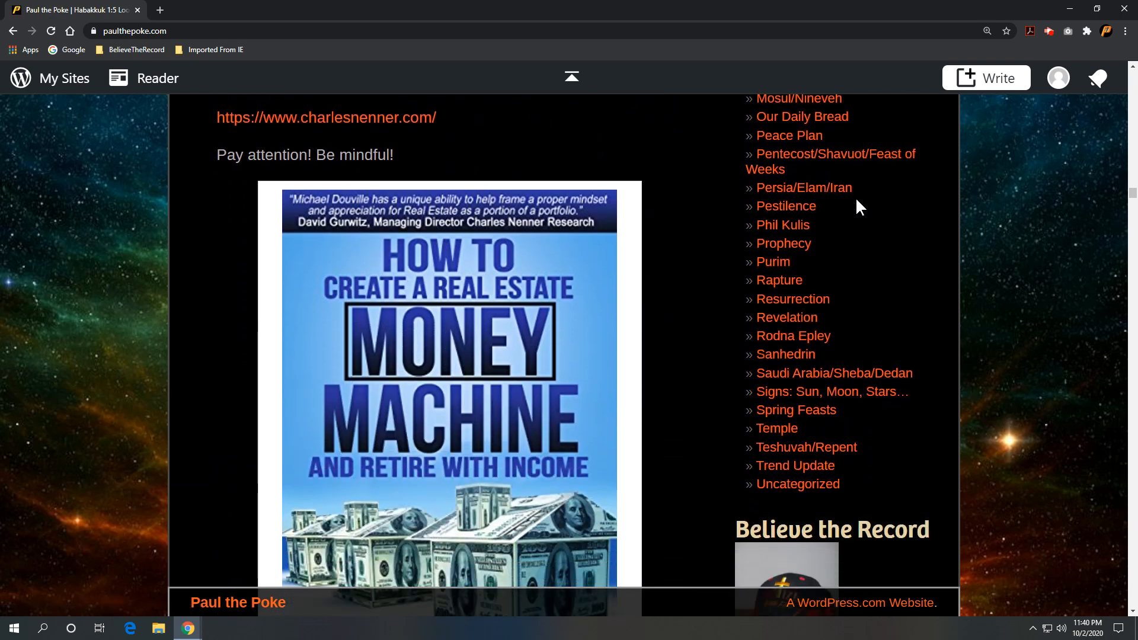
scroll("down", 3)
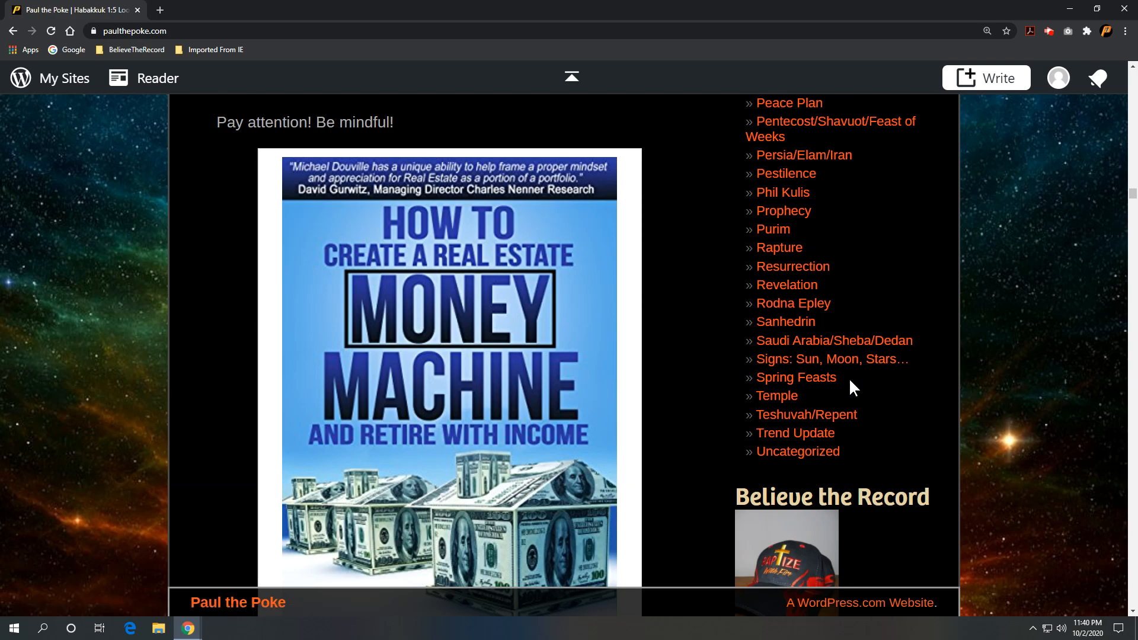
scroll("up", 3)
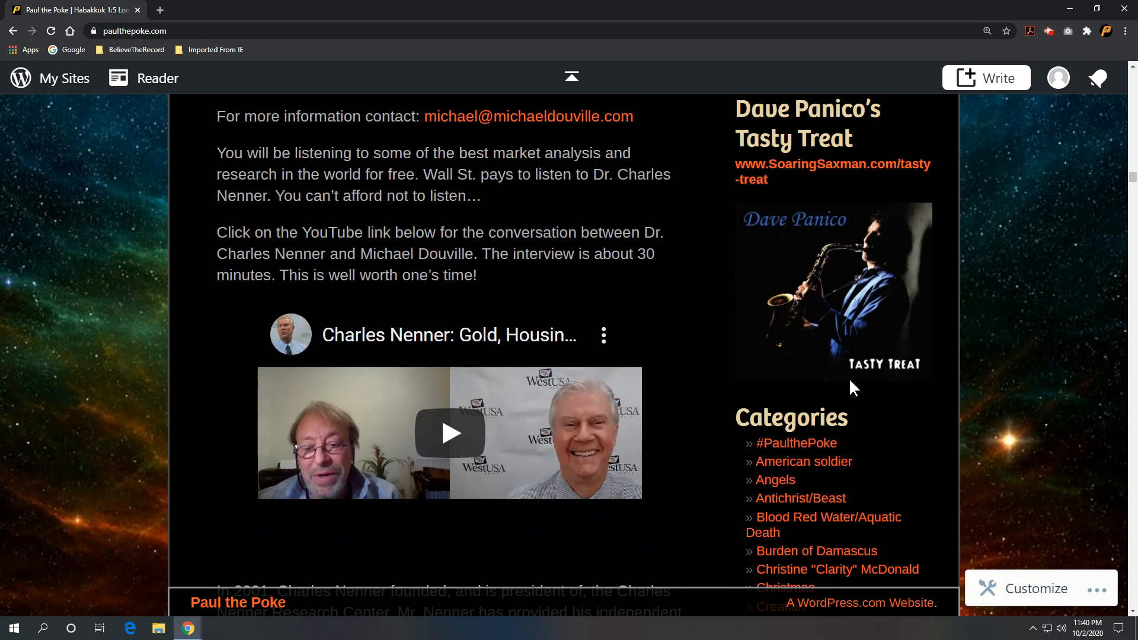
scroll("up", 3)
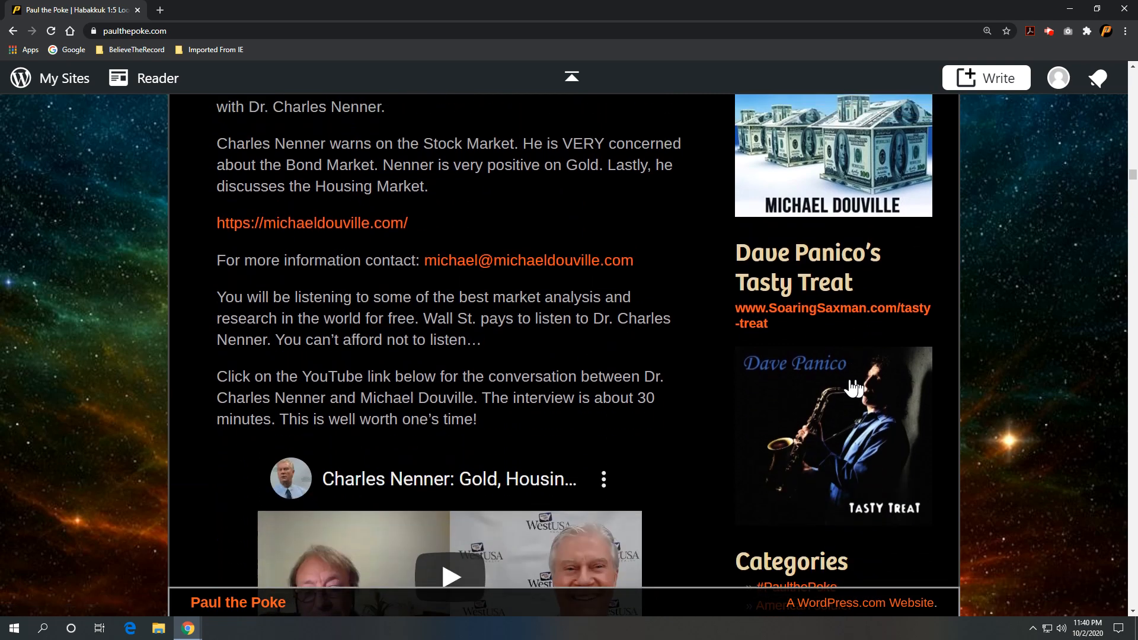
scroll("up", 3)
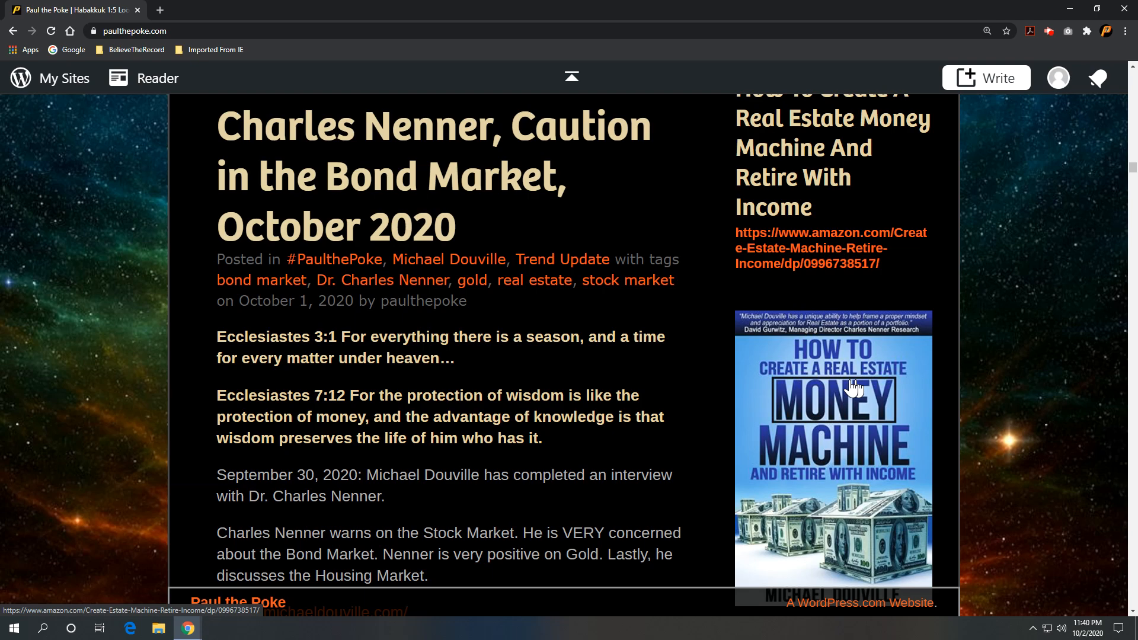
scroll("down", 3)
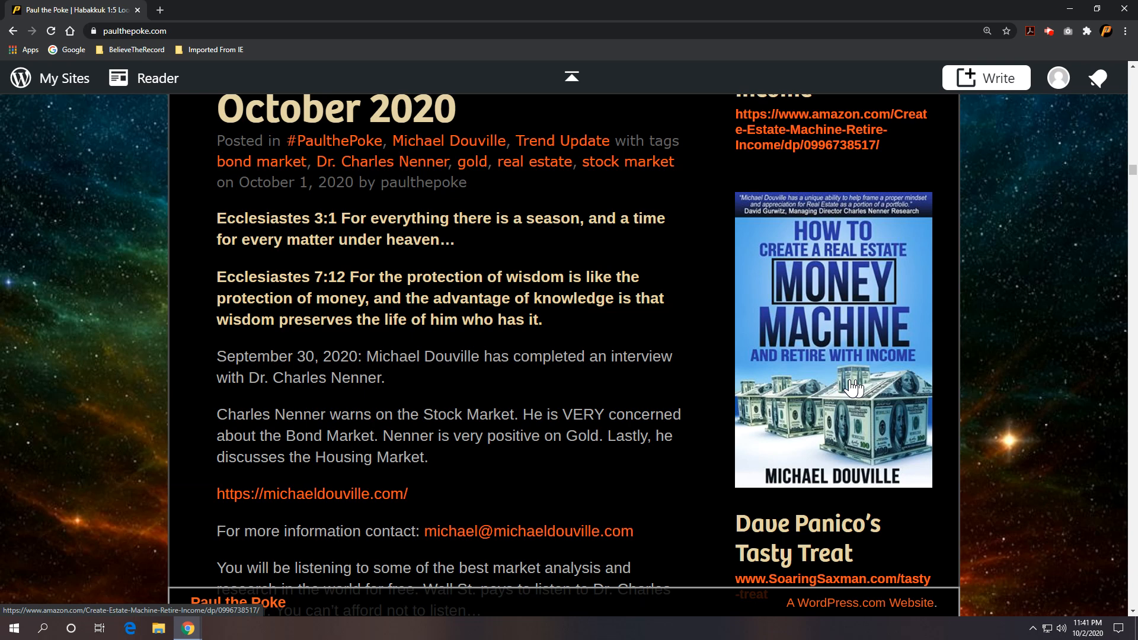
scroll("up", 3)
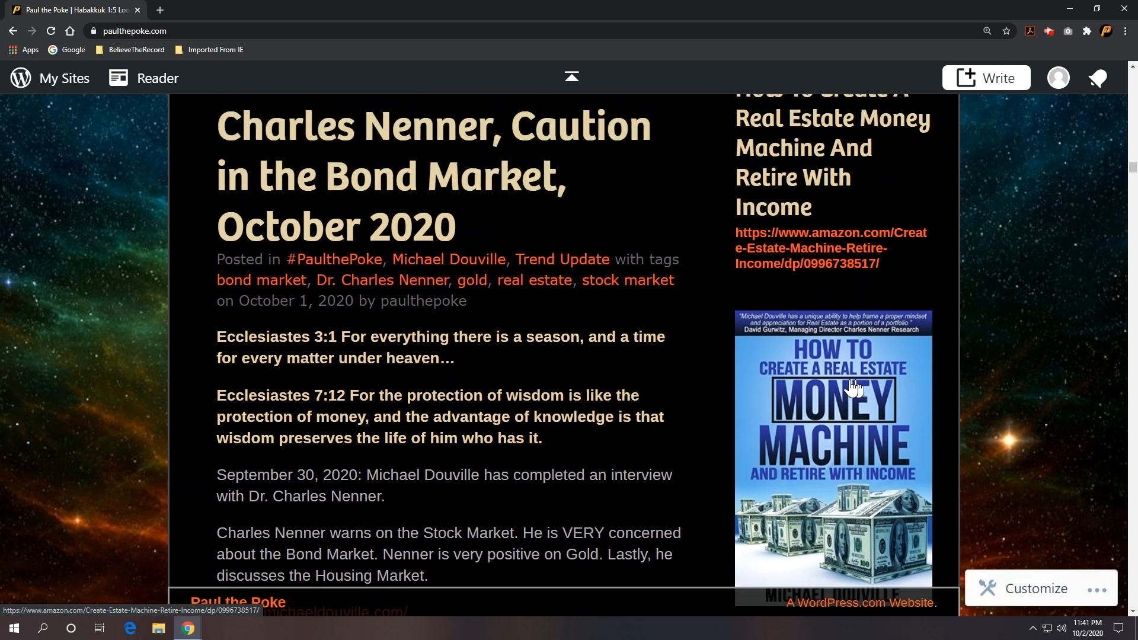
scroll("down", 3)
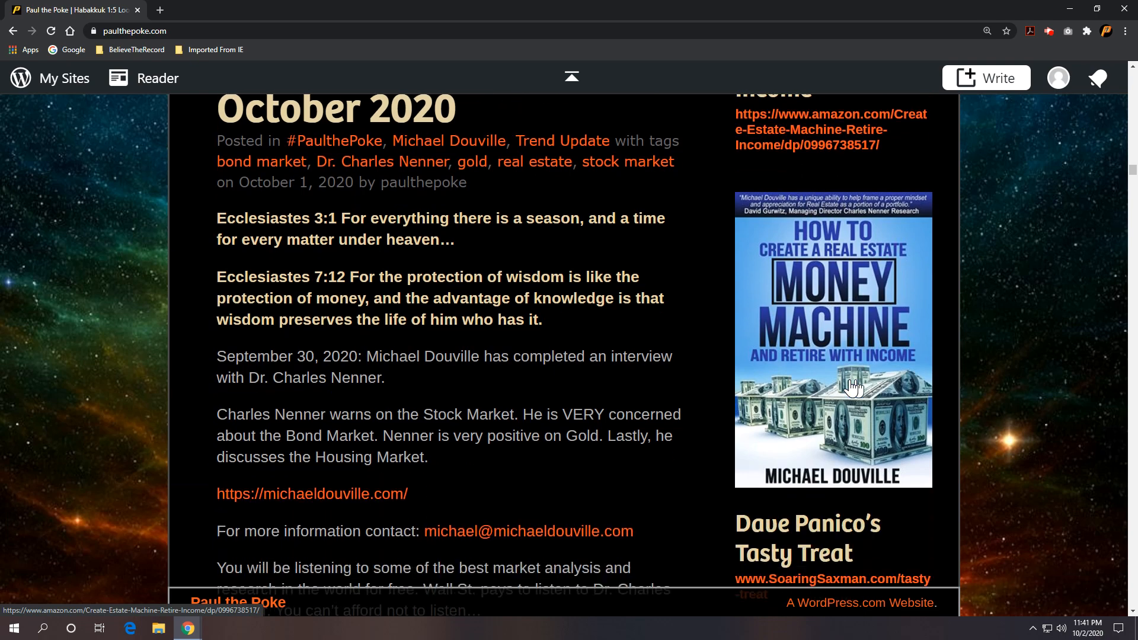
scroll("down", 3)
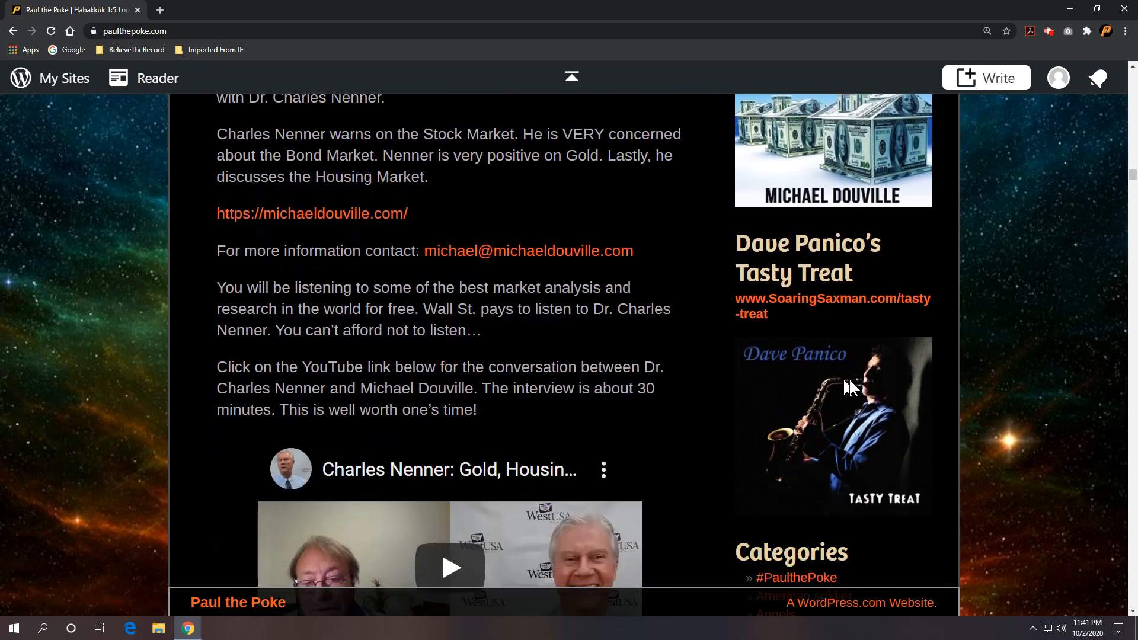
scroll("down", 3)
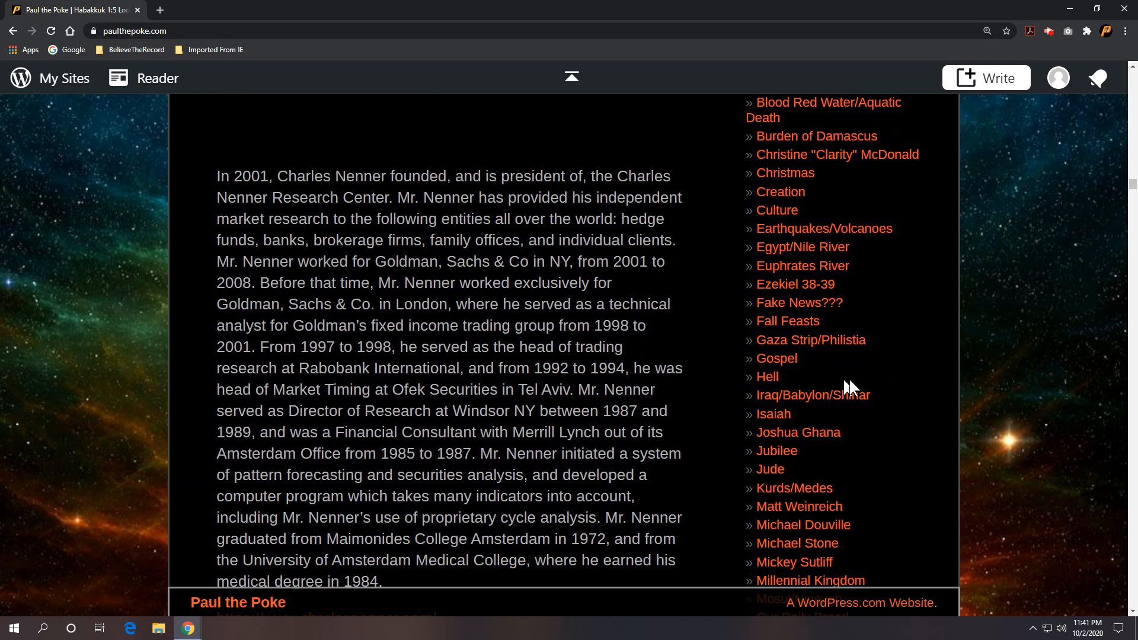
scroll("down", 3)
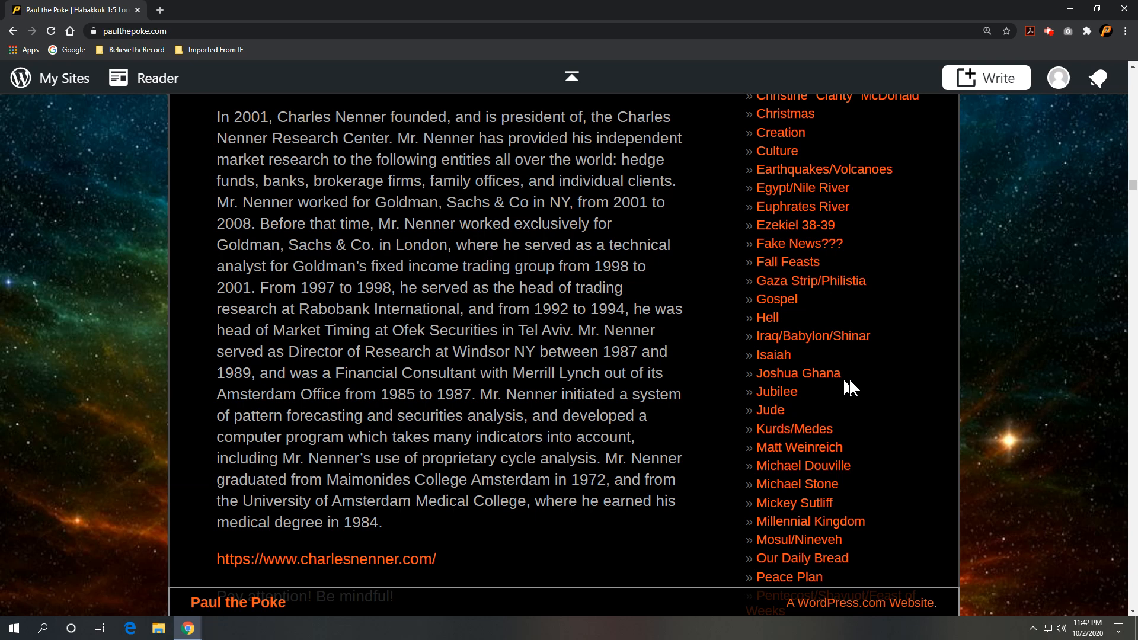
scroll("up", 3)
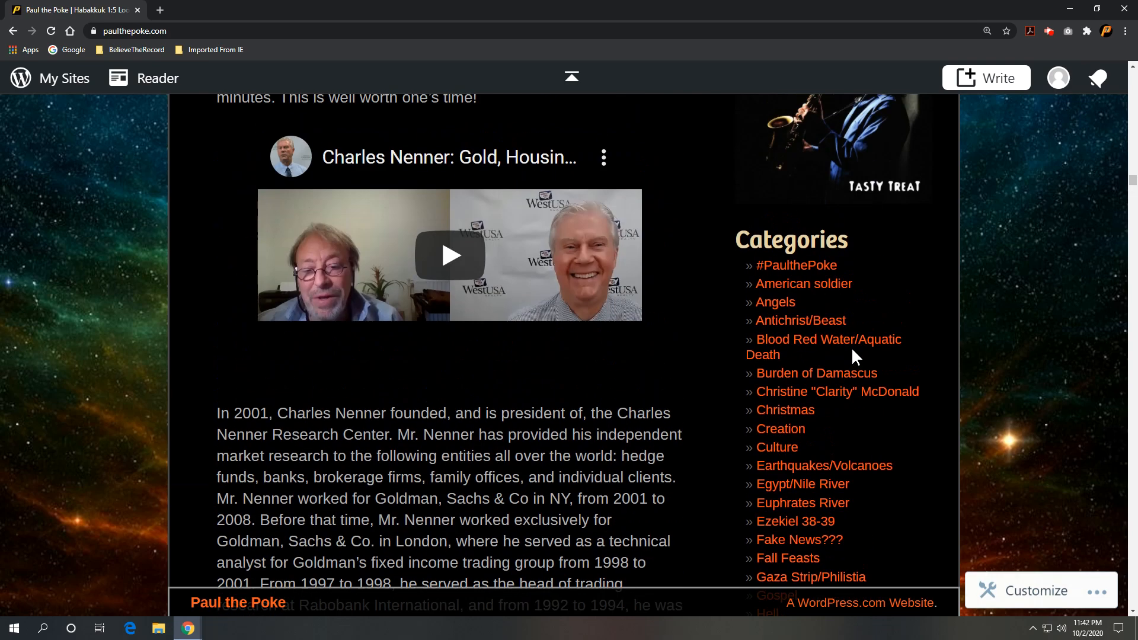
scroll("up", 3)
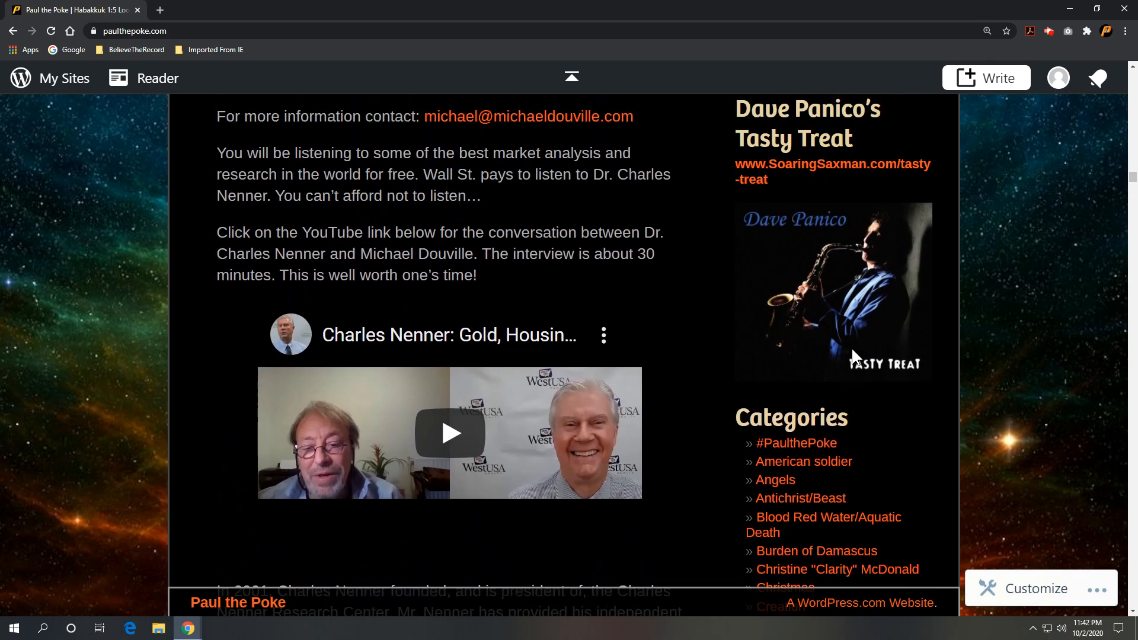
scroll("down", 3)
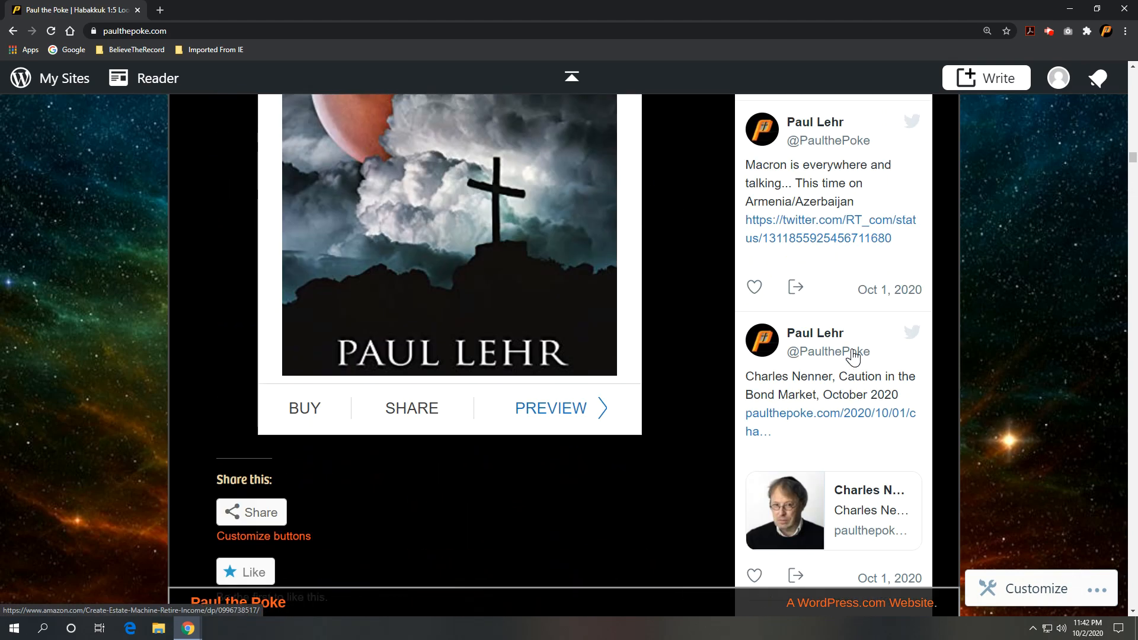
mouse_move(852, 357)
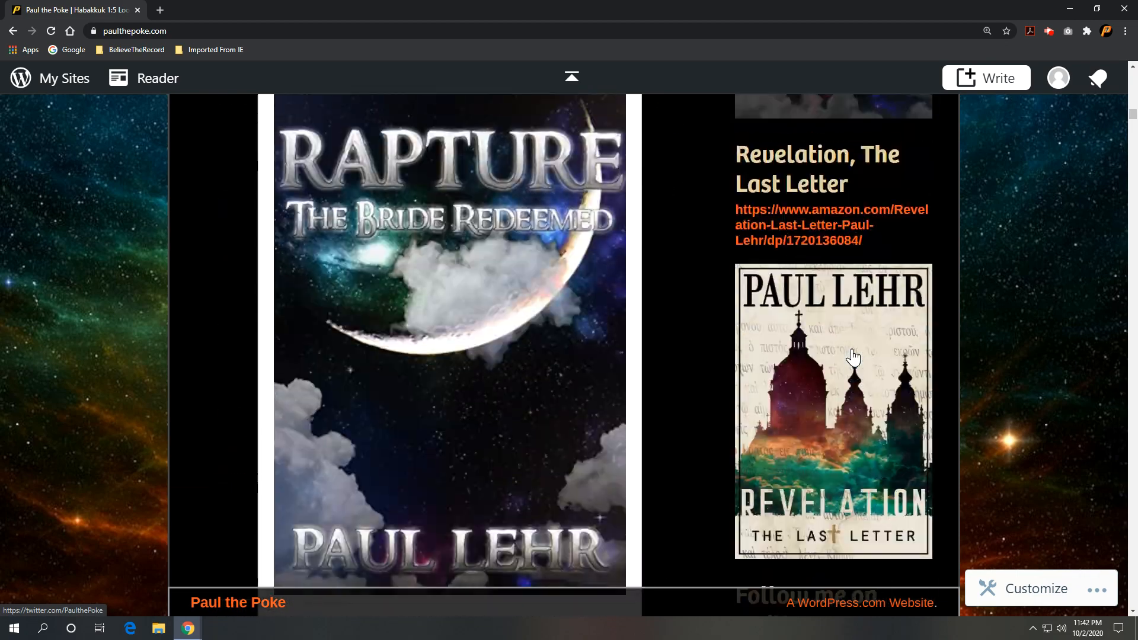
scroll("down", 3)
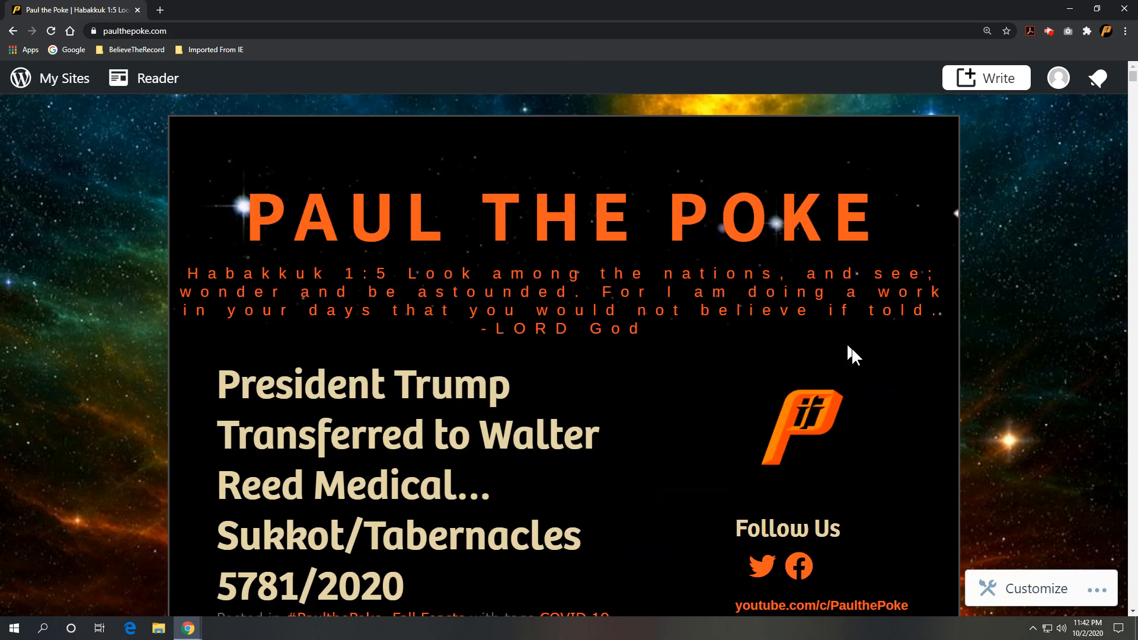
mouse_move(1009, 231)
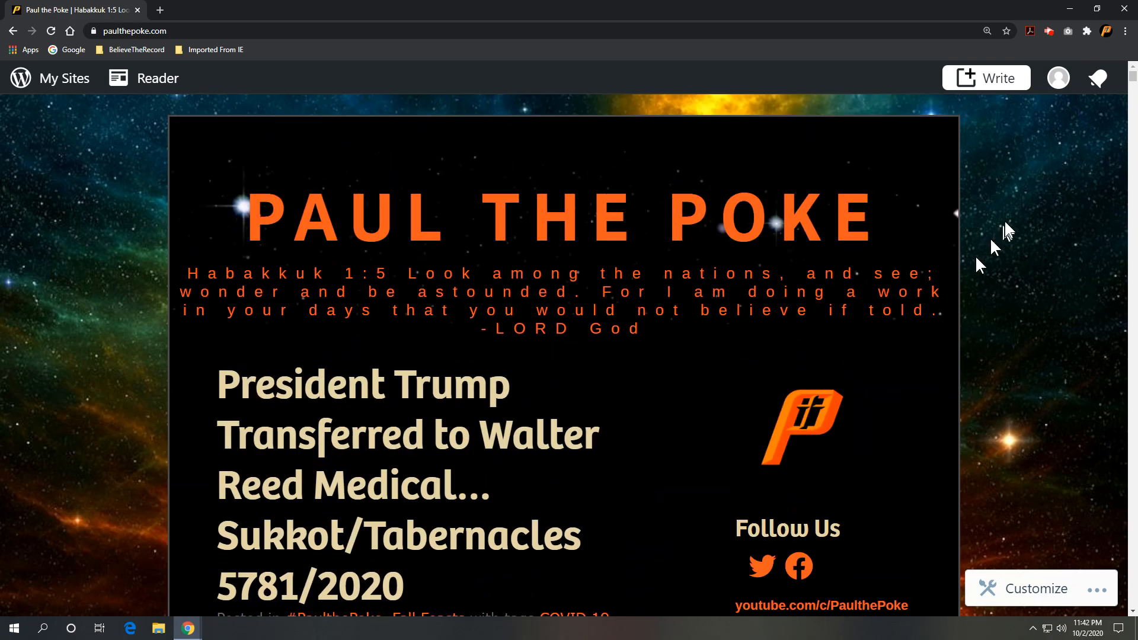